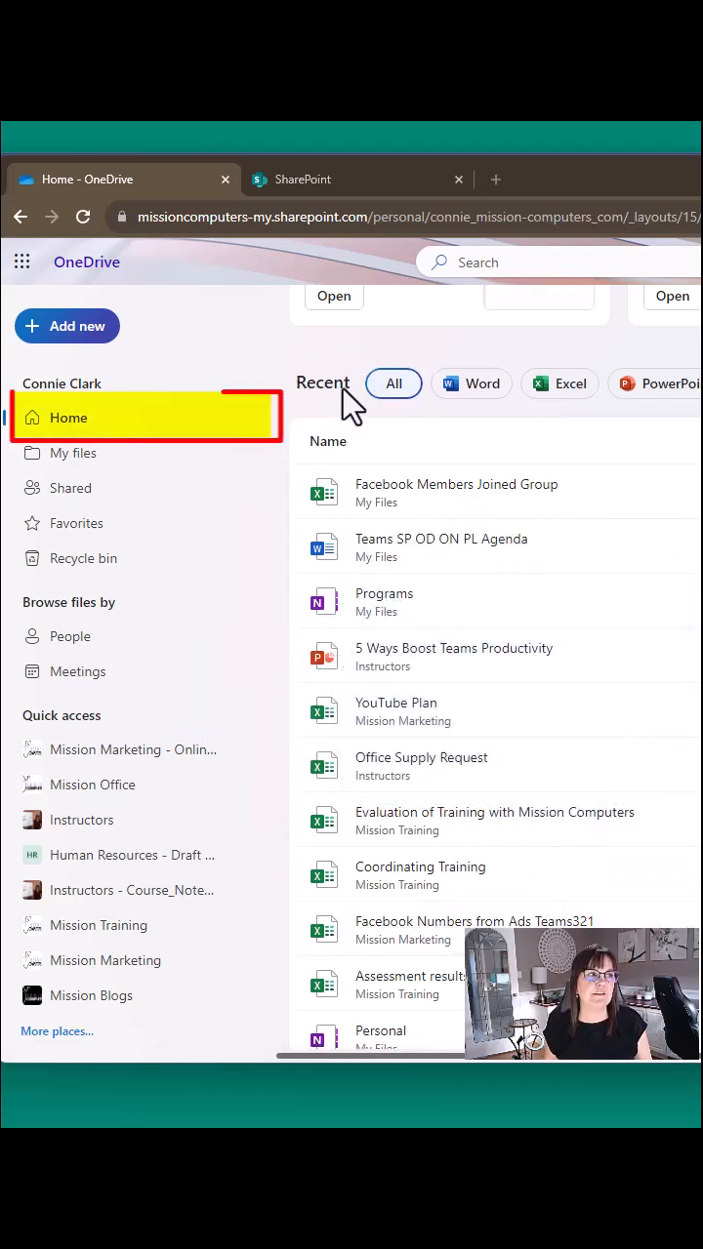
- Open My files to list personal folders like Attachments, Courses, Documents and Pictures
{"action": "left_click", "coordinate": [322, 382]}
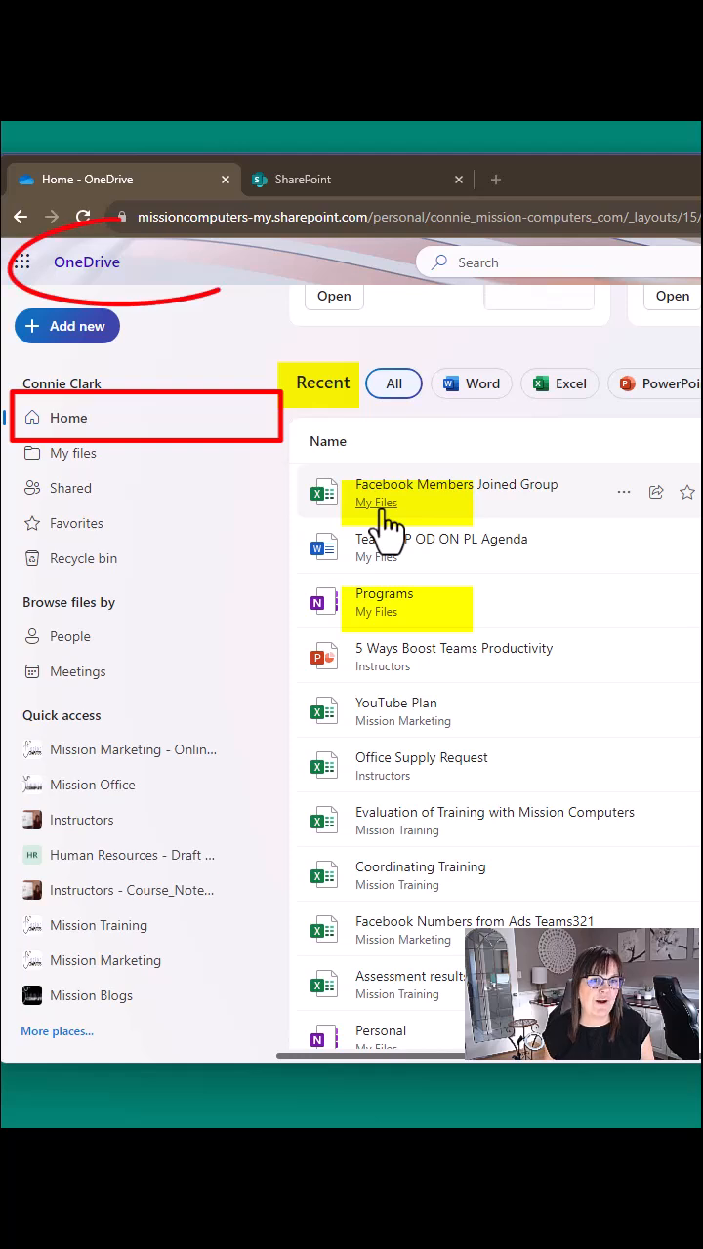
{"action": "mouse_move", "coordinate": [390, 683]}
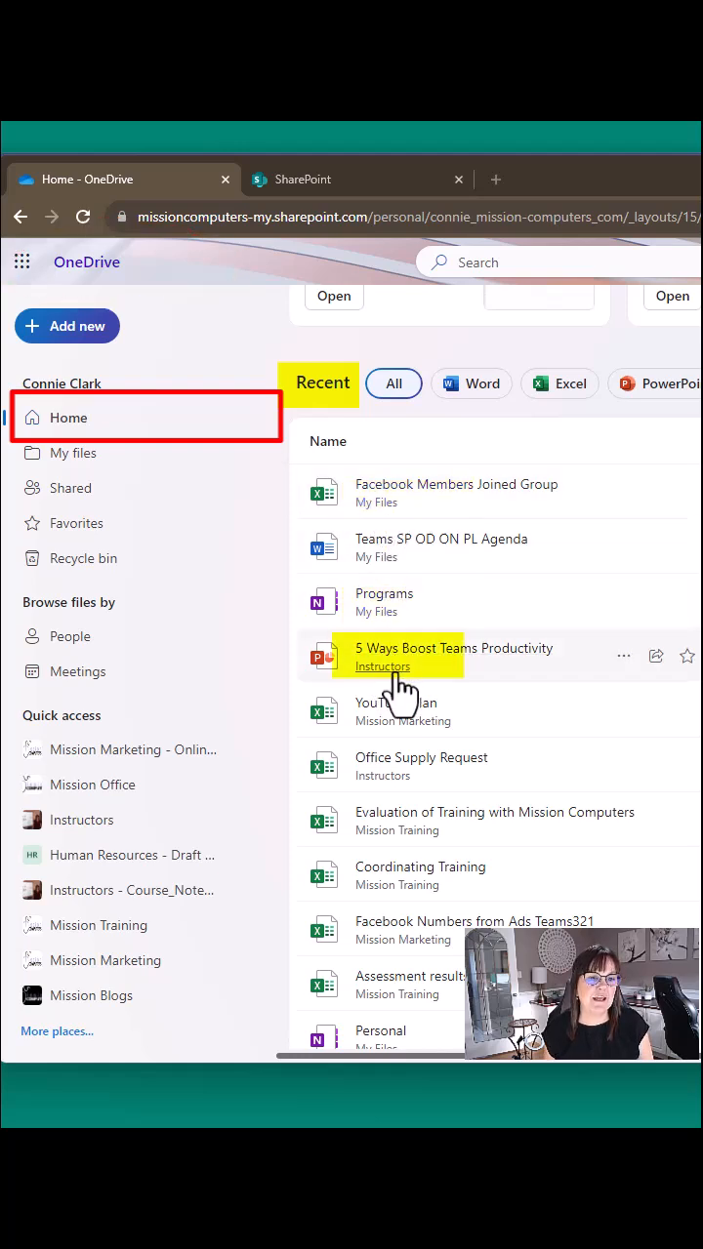
{"action": "mouse_move", "coordinate": [386, 678]}
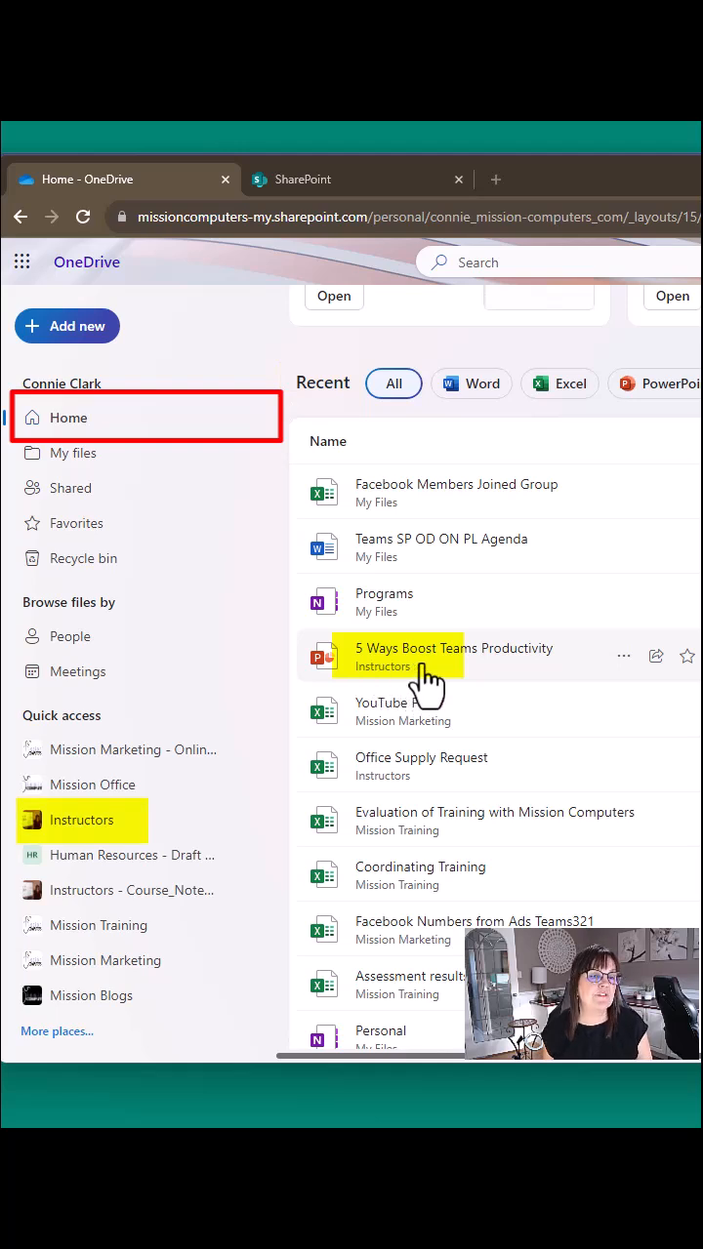
{"action": "left_click", "coordinate": [73, 453]}
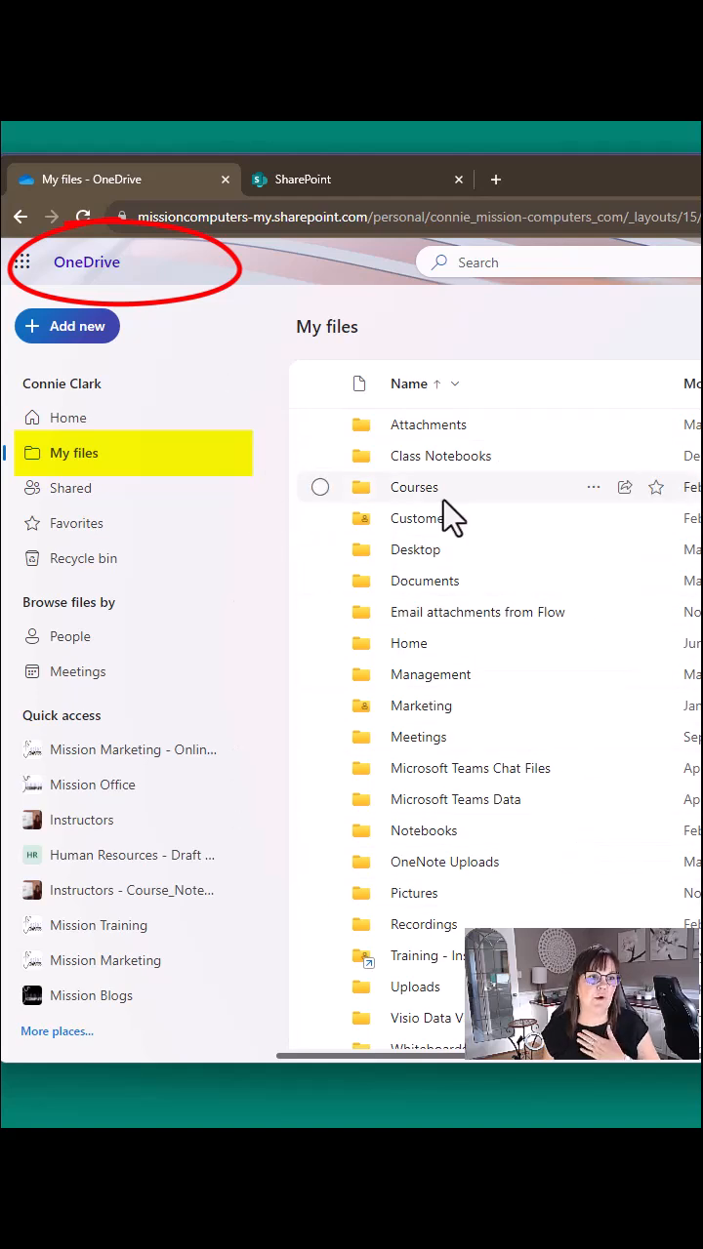
- Review items shared With you and By you, then go to the Instructors library
{"action": "left_click", "coordinate": [70, 488]}
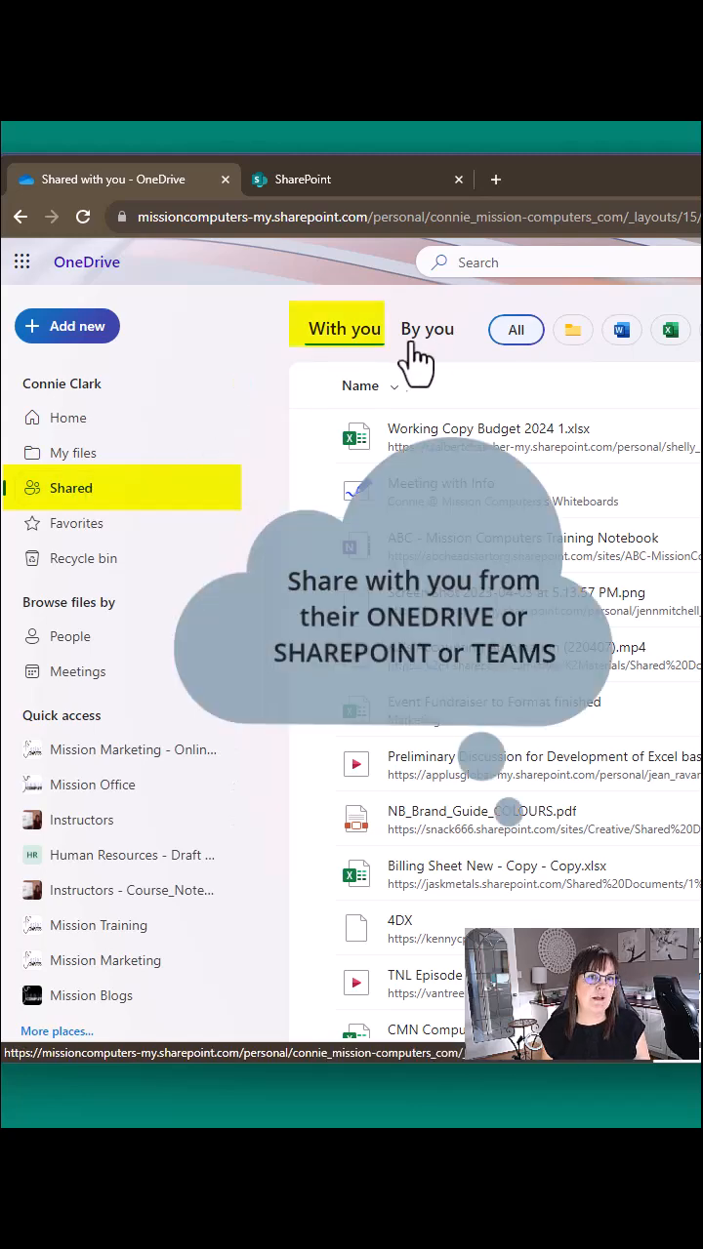
{"action": "left_click", "coordinate": [426, 328]}
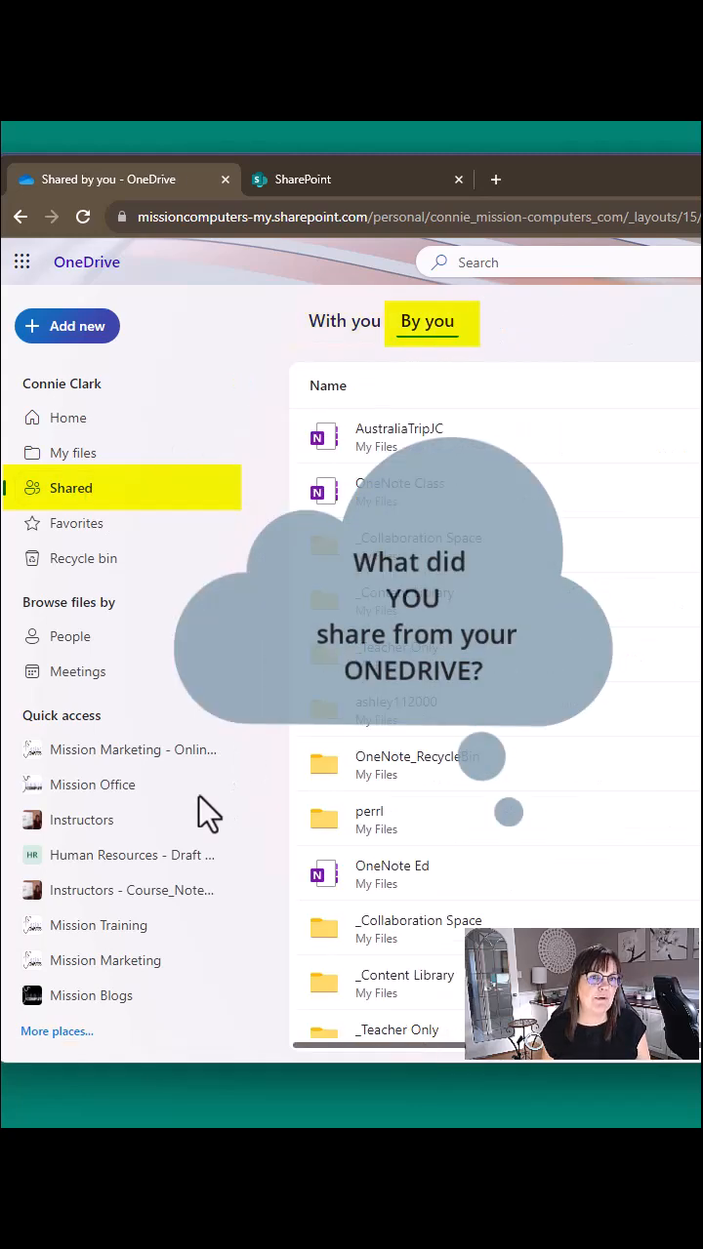
{"action": "left_click", "coordinate": [82, 820]}
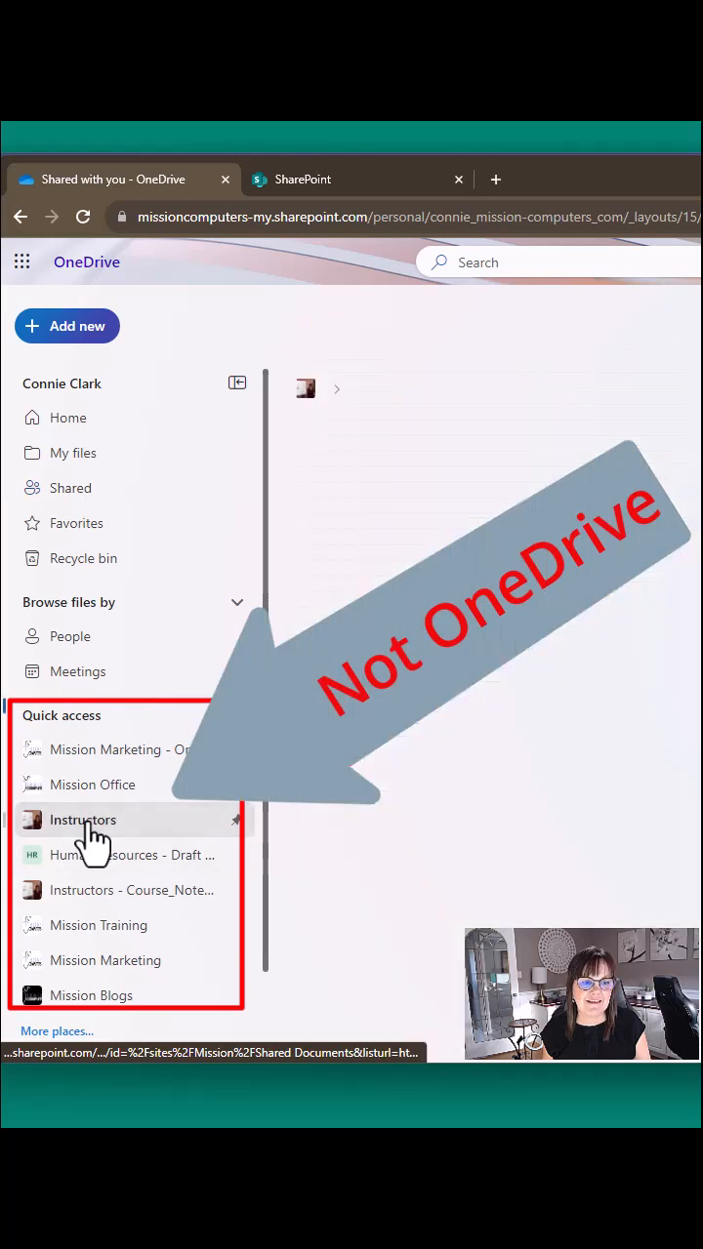
- View the Instructors site's Documents library, then return to the My files folders
{"action": "left_click", "coordinate": [82, 819]}
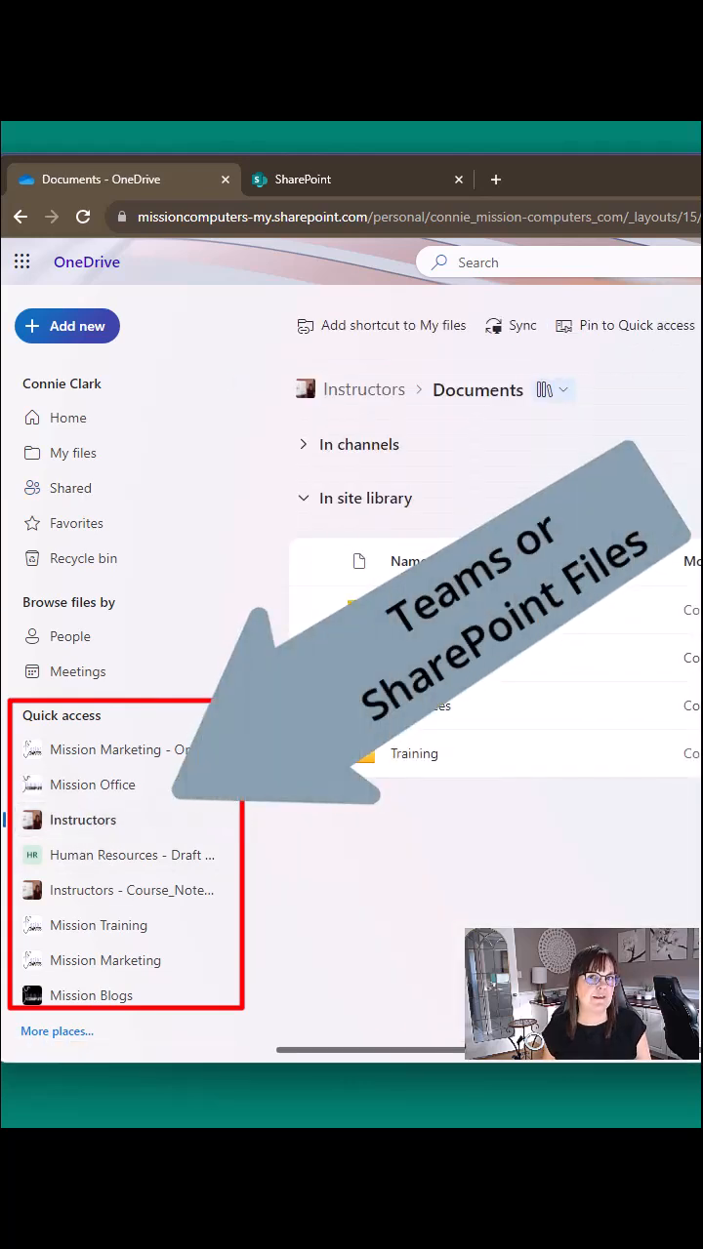
{"action": "mouse_move", "coordinate": [444, 502]}
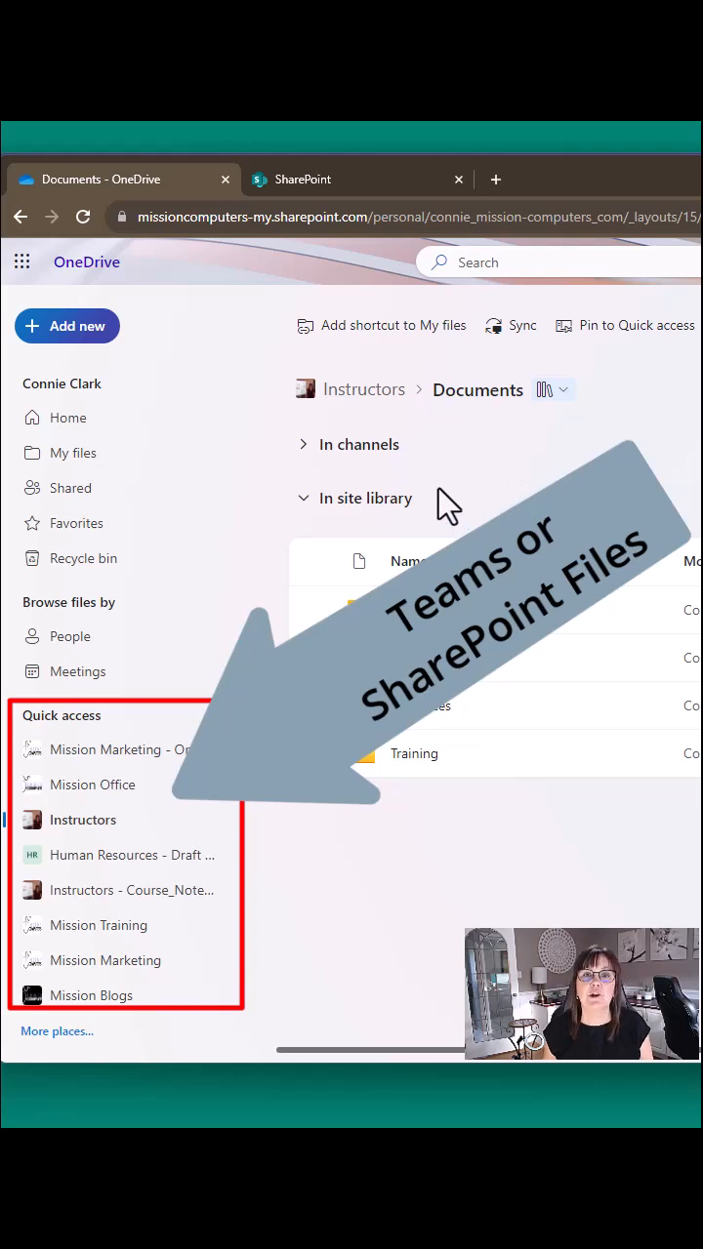
{"action": "left_click", "coordinate": [74, 453]}
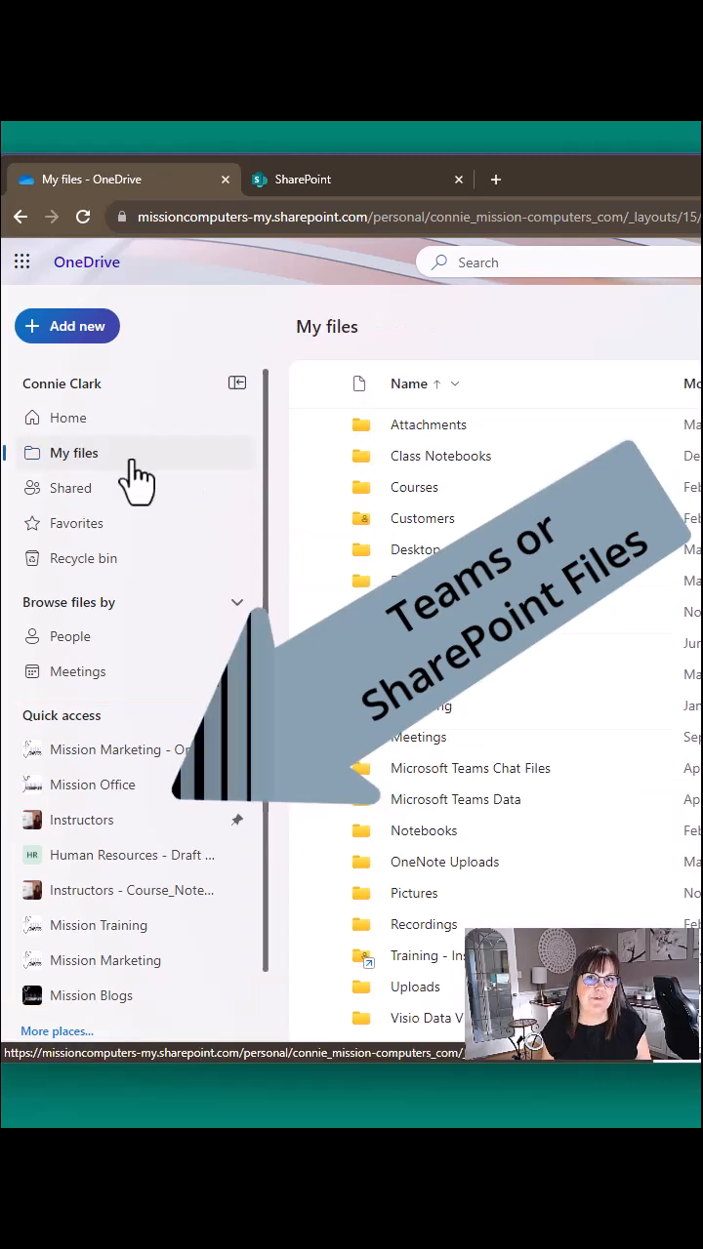